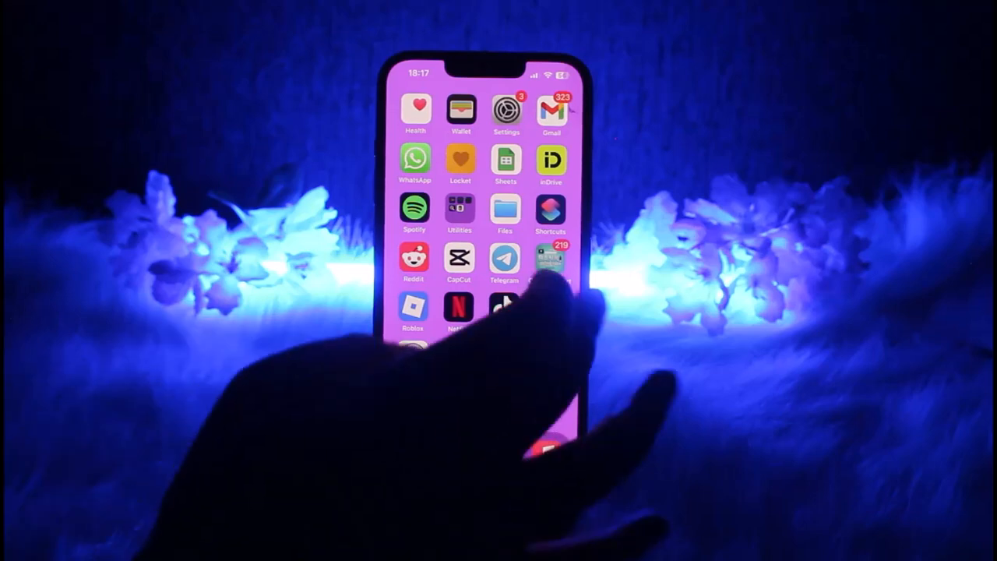
scroll(left, 3)
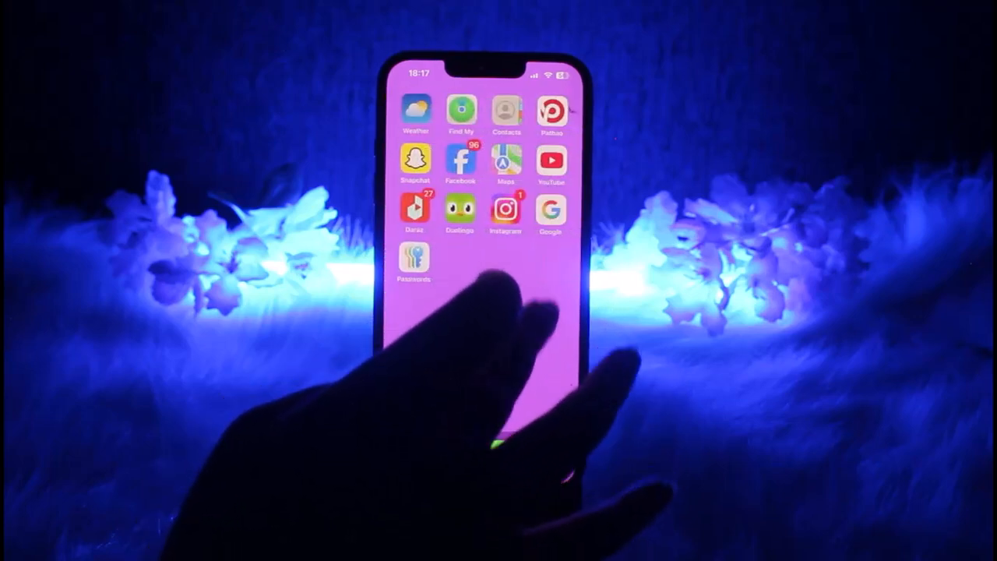